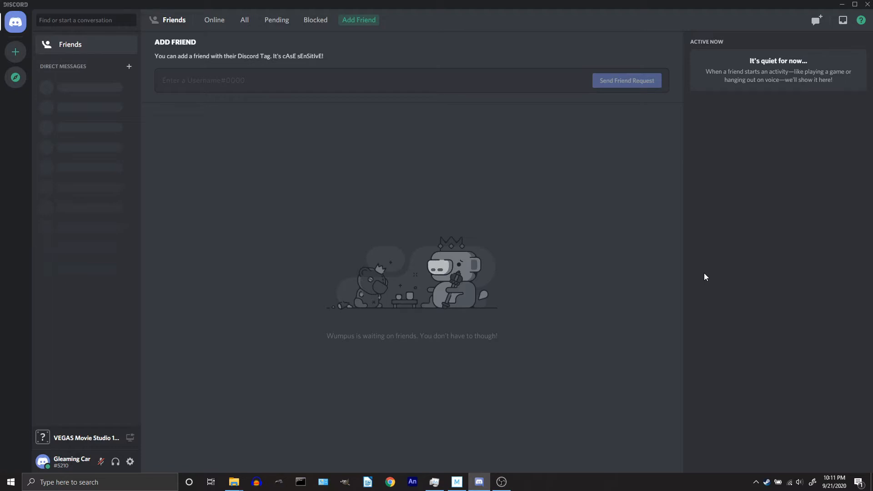
mouse_move(26, 87)
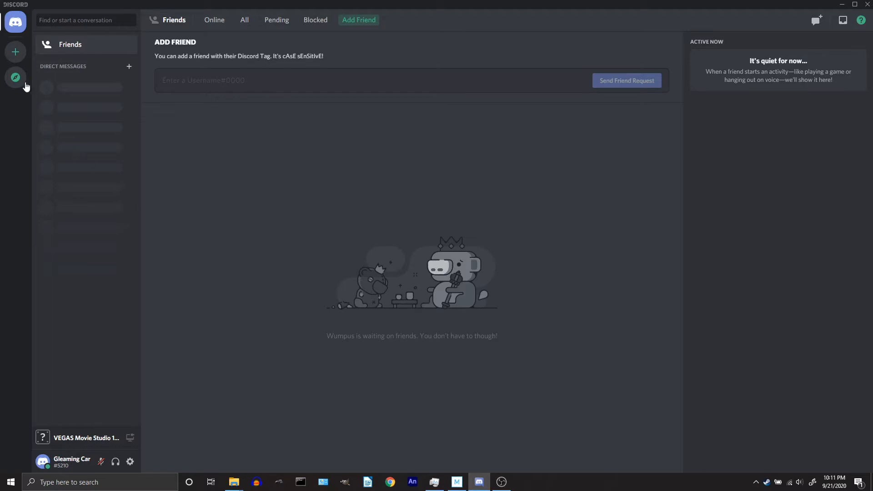
Open the Create a server dialog and browse its list of server templates.
left_click(15, 51)
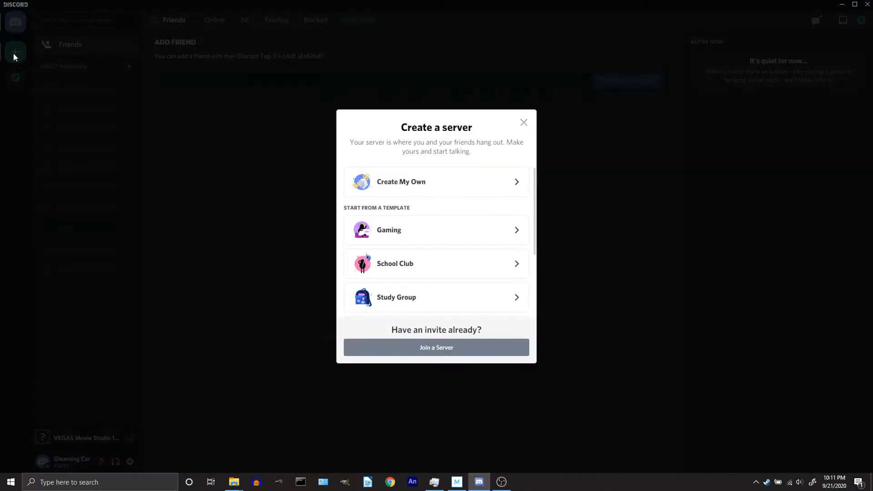
mouse_move(518, 195)
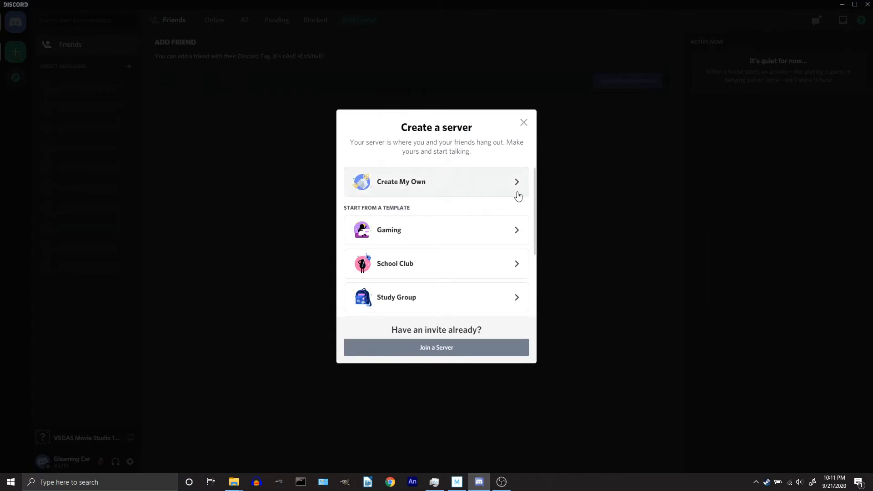
mouse_move(512, 211)
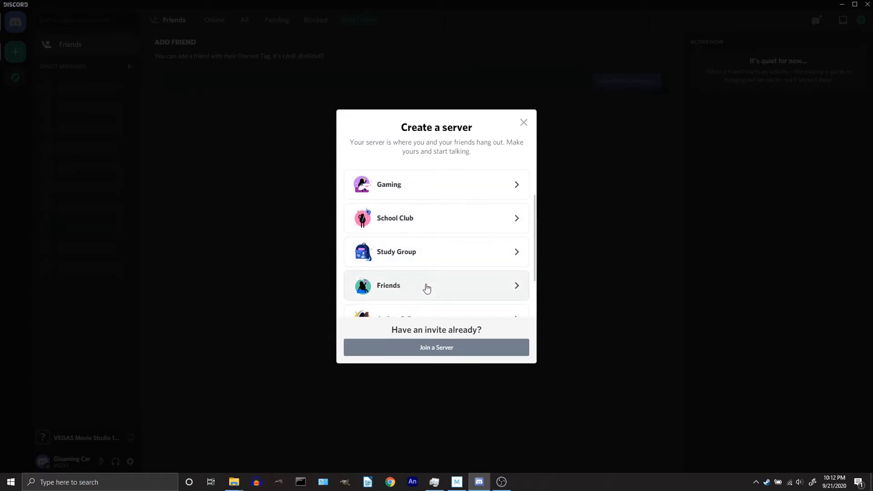
scroll("up", 3)
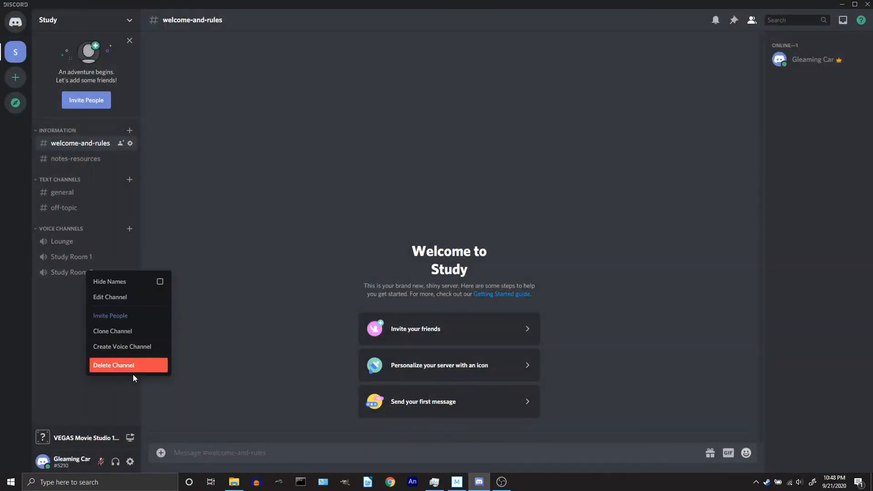
Choose Create My Own and browse the SCG folder for an icon image.
left_click(114, 365)
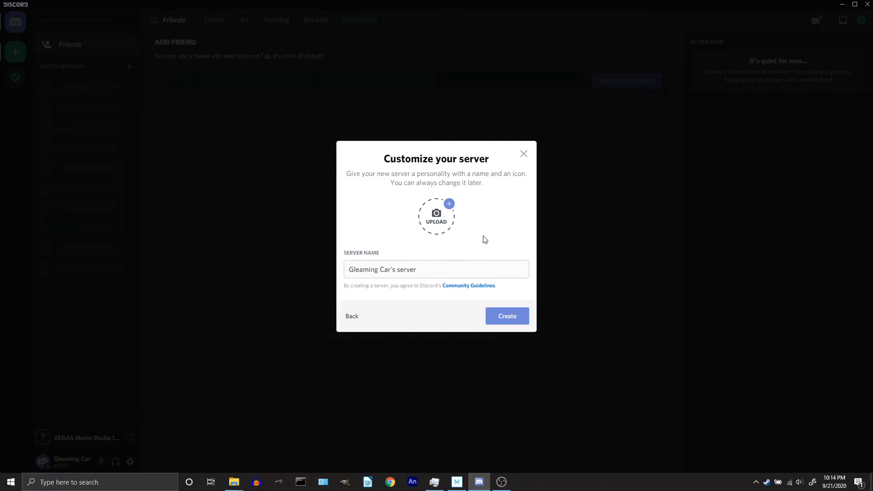
mouse_move(469, 220)
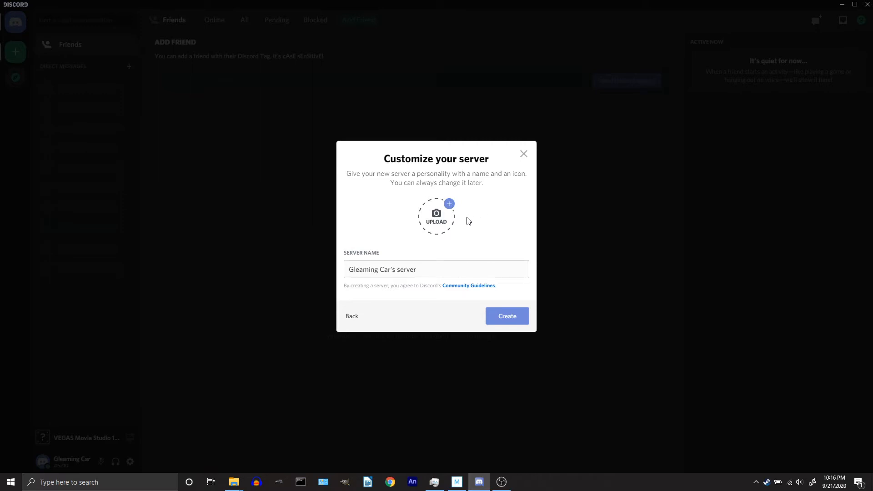
left_click(436, 216)
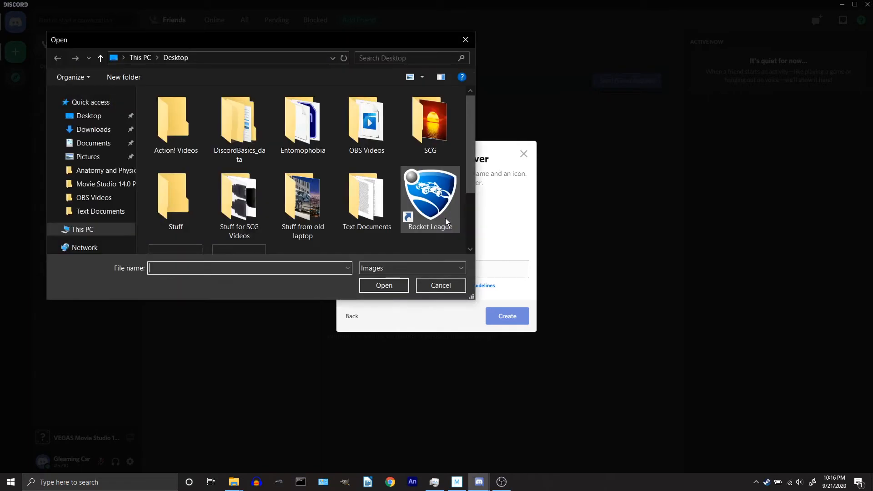
double_click(429, 118)
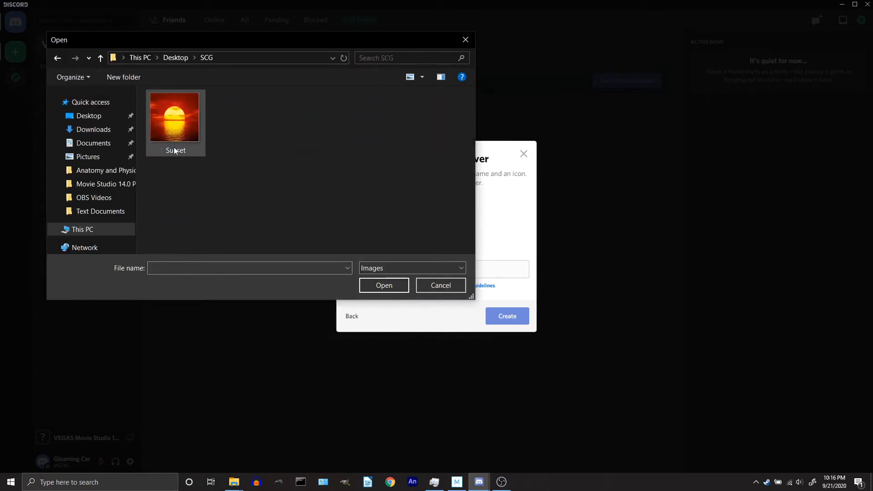
mouse_move(185, 125)
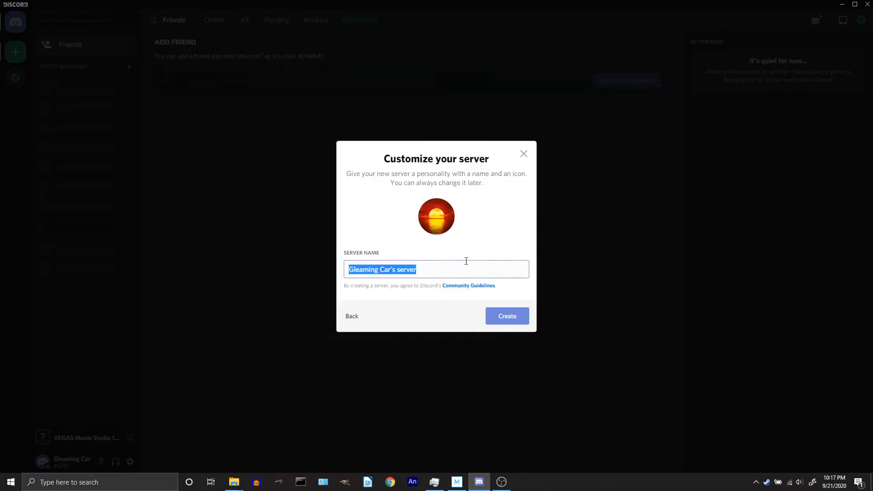
Create the HA server and open its Server Settings Overview page.
left_click(506, 315)
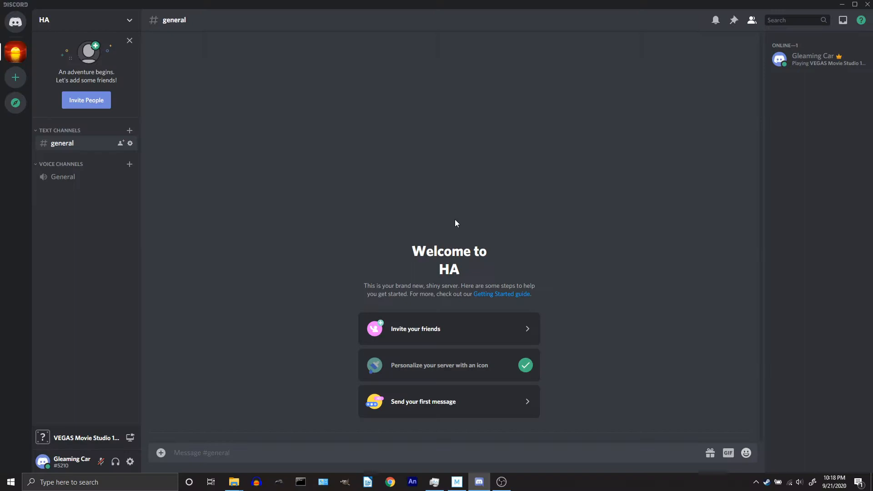
mouse_move(38, 73)
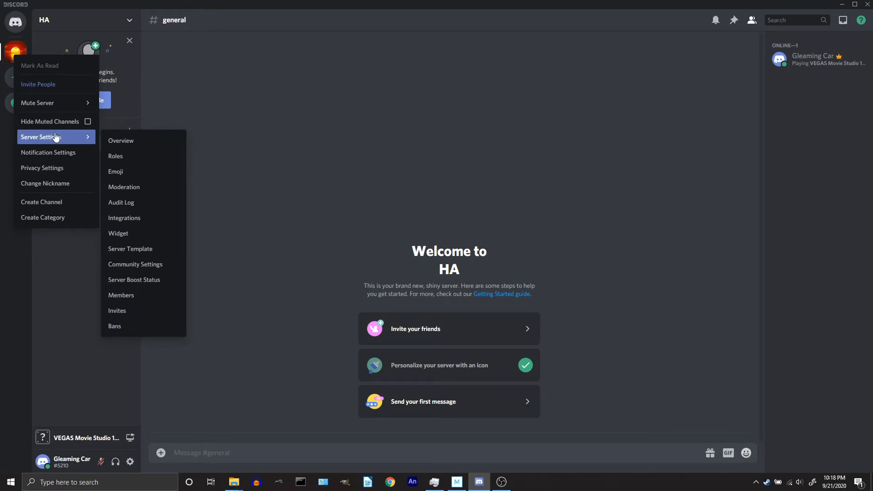
left_click(121, 141)
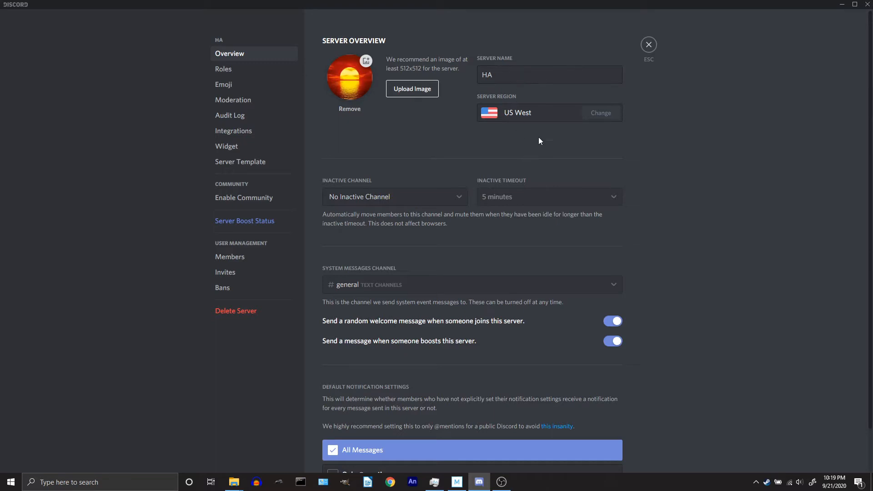
Switch off the random welcome message for newcomers and exit settings.
scroll("down", 3)
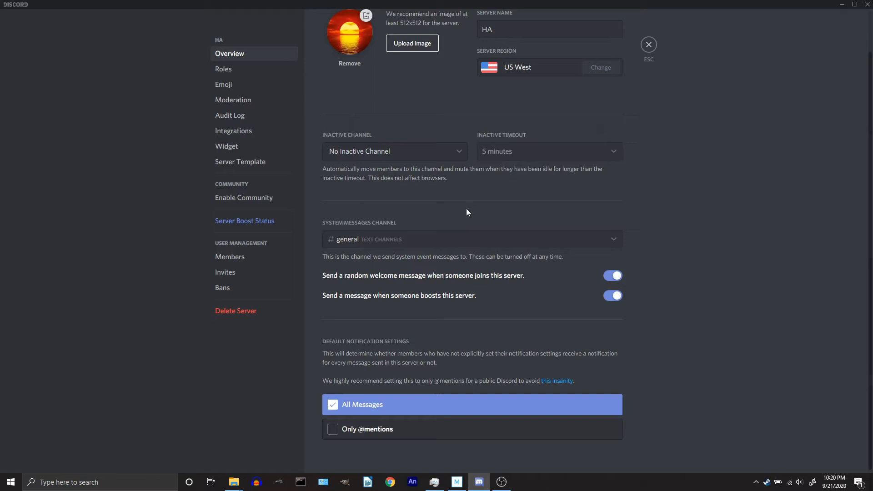
mouse_move(428, 171)
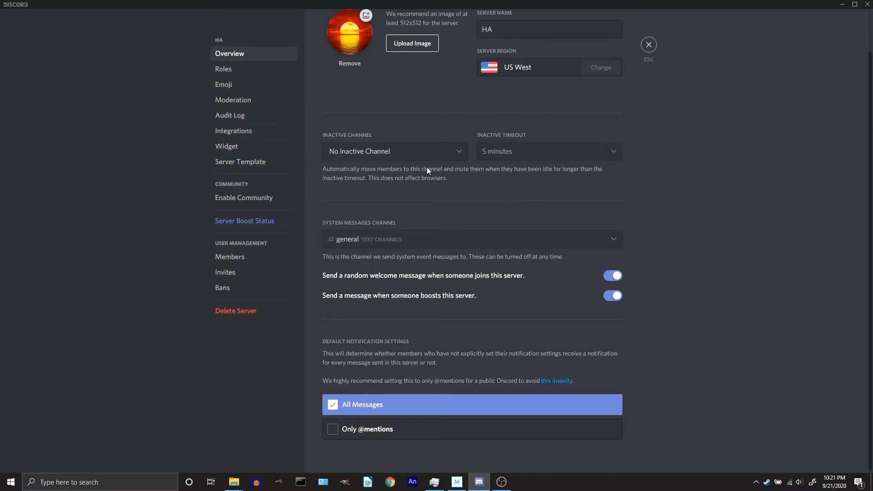
mouse_move(302, 230)
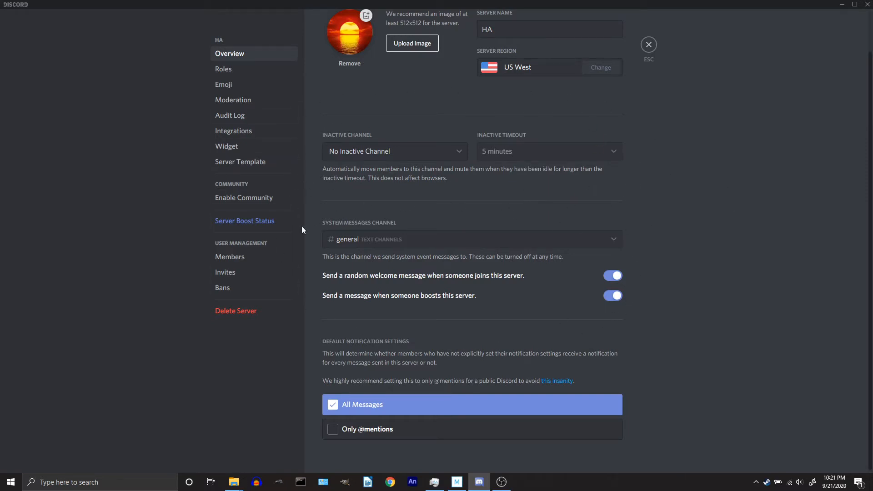
mouse_move(344, 202)
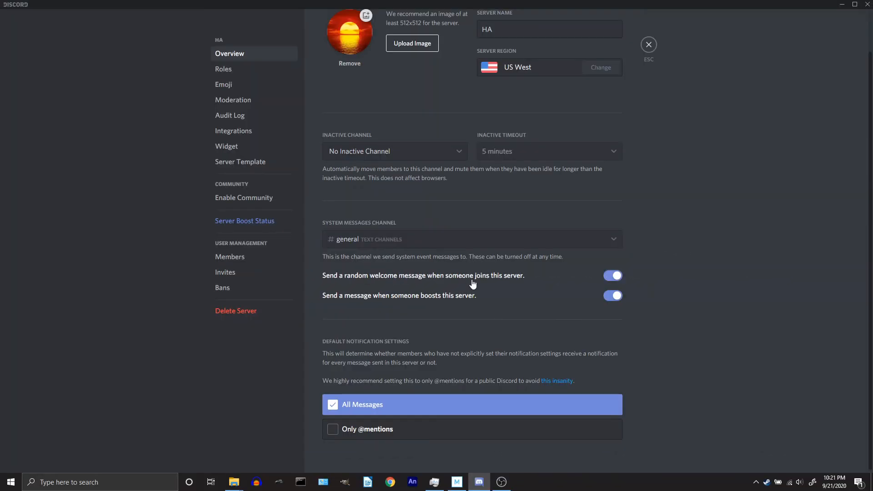
left_click(647, 45)
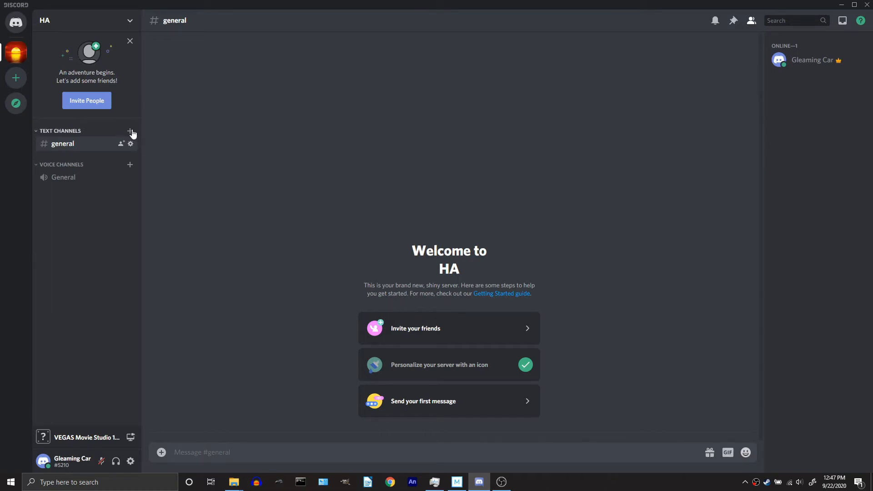
Add a new text channel and enter 'announc' as its name.
left_click(129, 131)
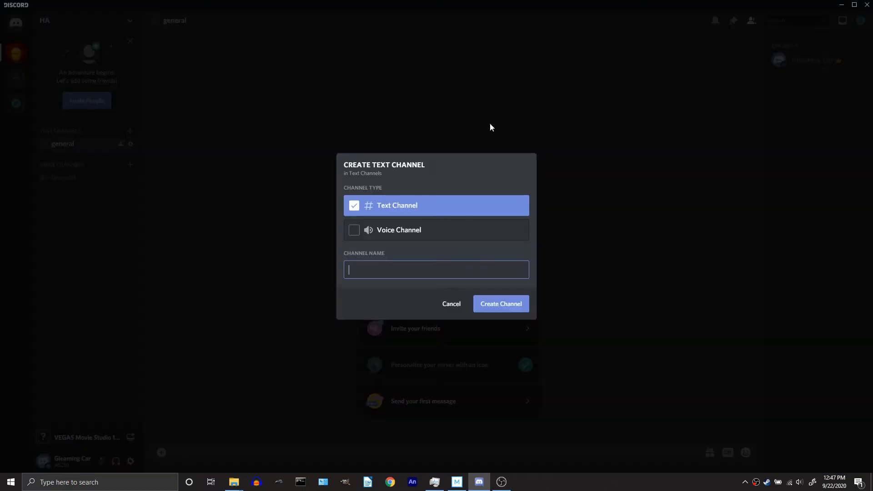
type("announc")
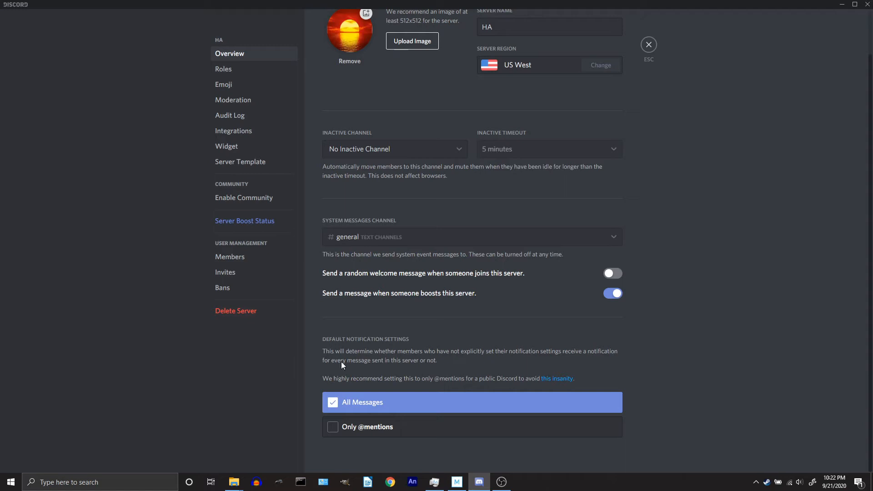
mouse_move(338, 352)
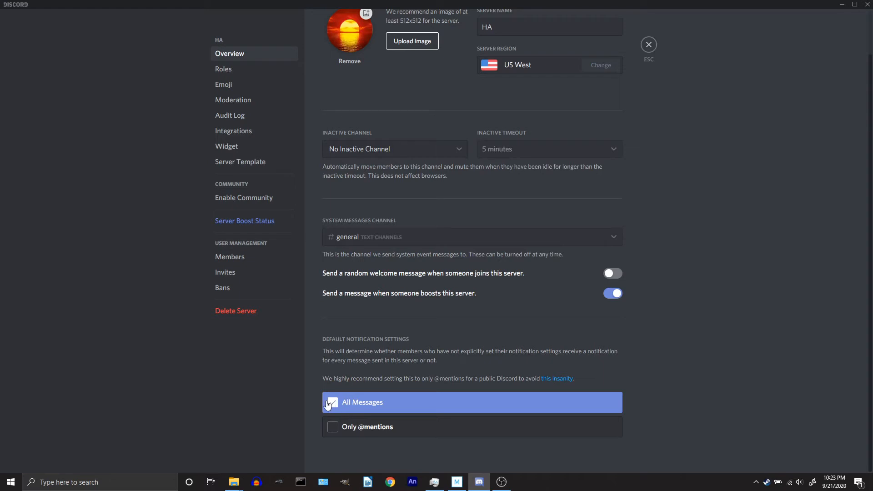
left_click(332, 402)
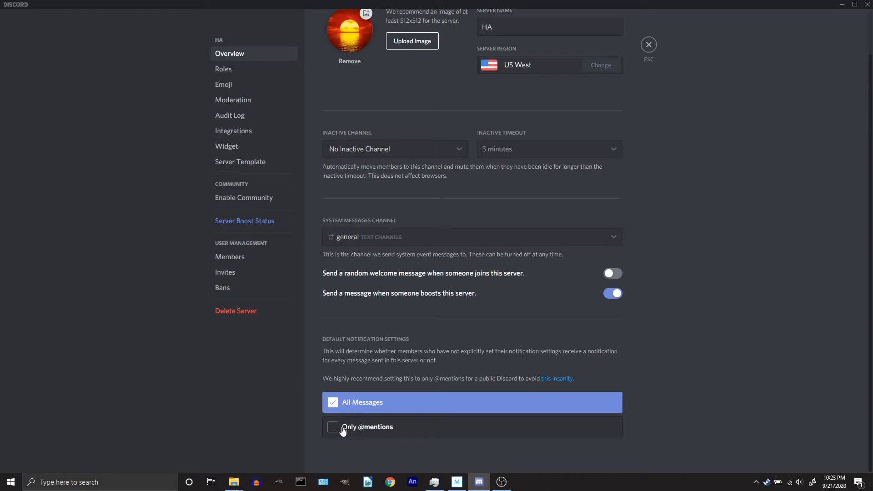
mouse_move(377, 429)
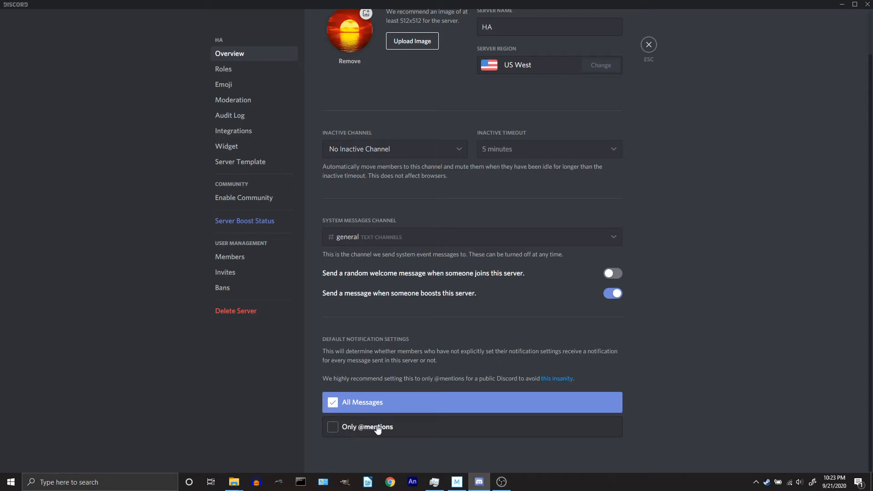
mouse_move(334, 431)
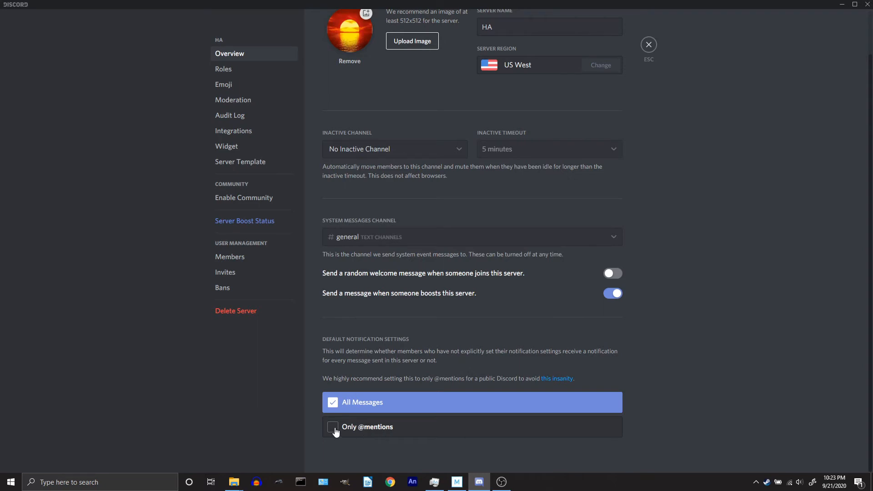
left_click(224, 84)
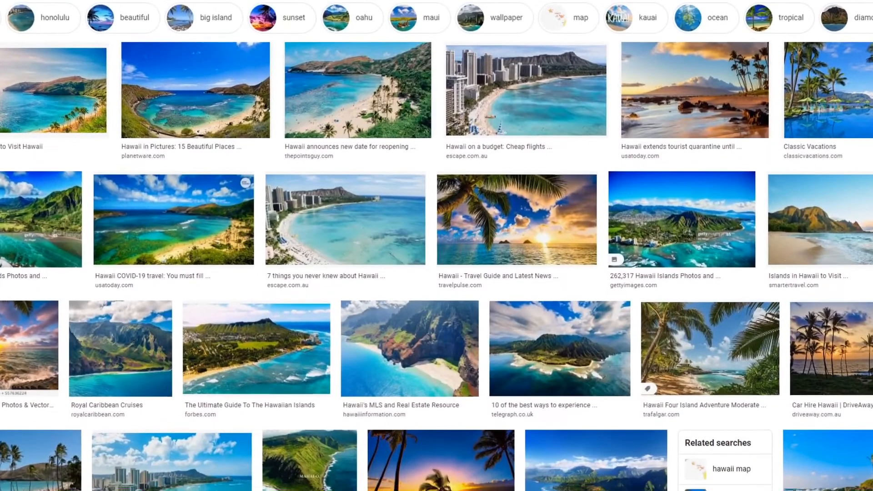
Upload the MinecraftSteve image as a custom emoji for HA.
scroll("down", 3)
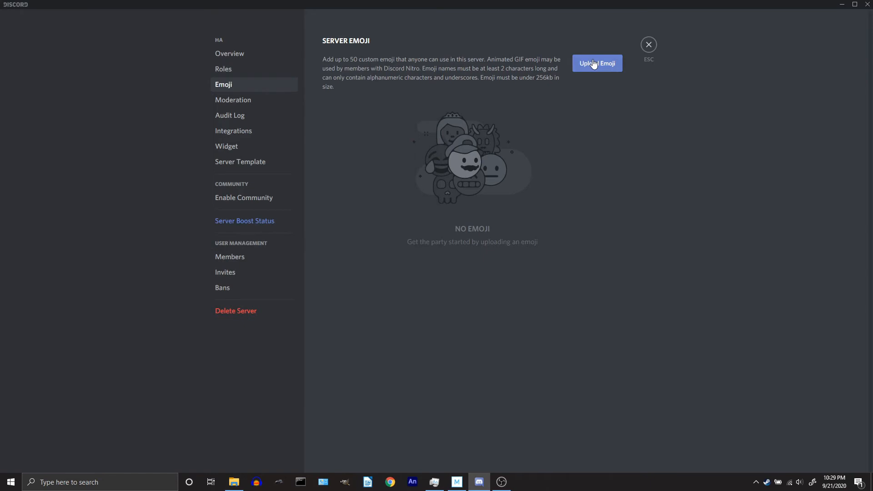
left_click(596, 63)
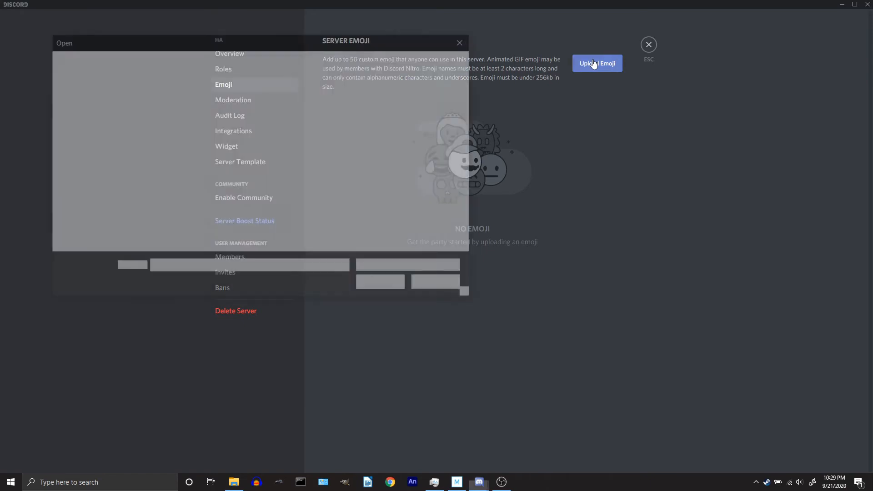
left_click(596, 63)
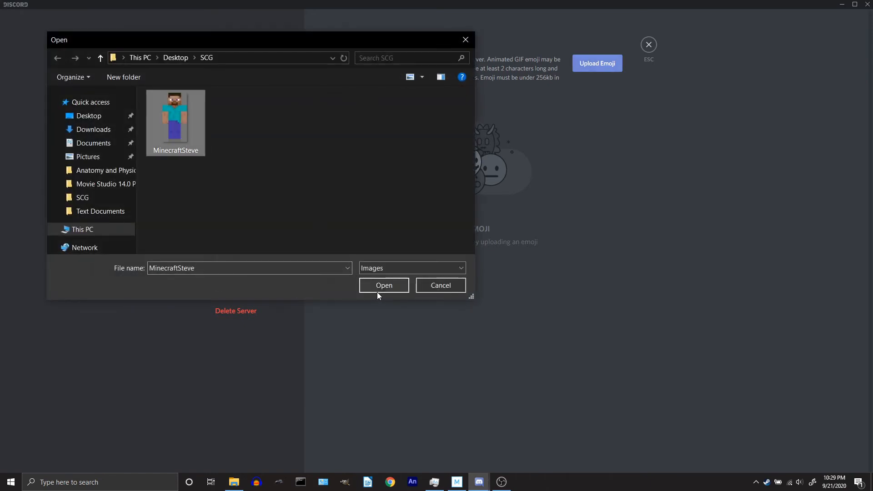
left_click(383, 286)
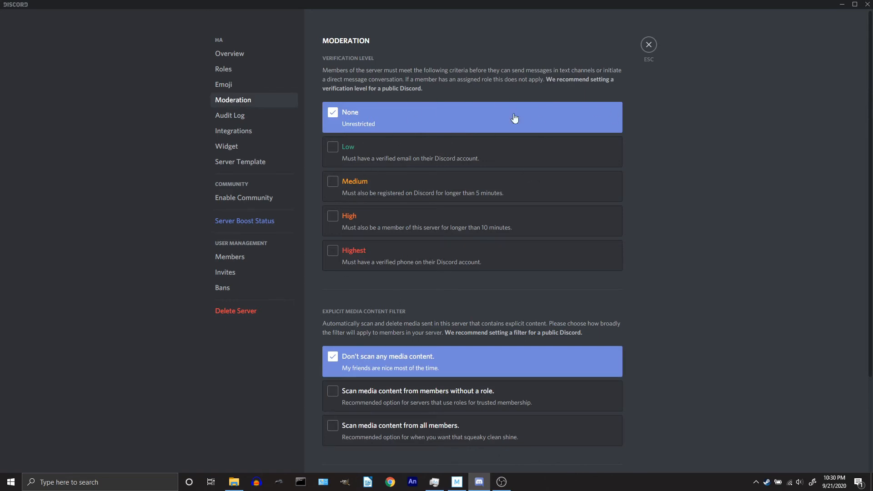
mouse_move(426, 244)
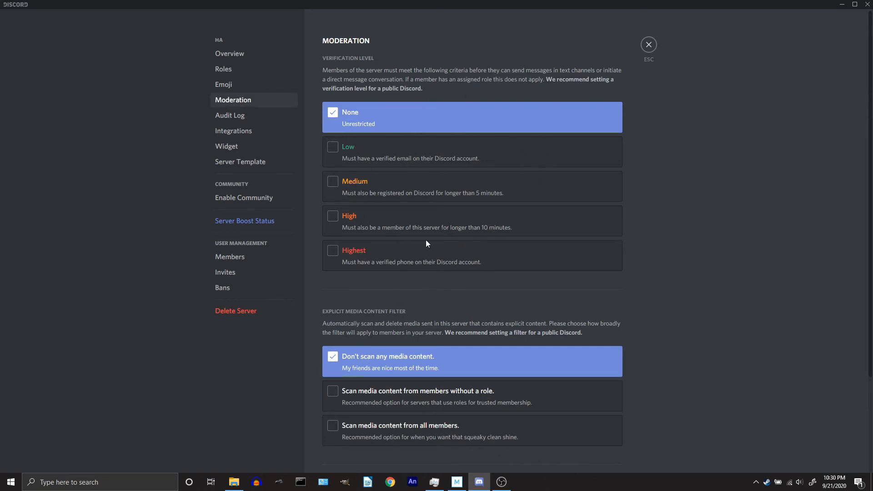
Look over the Moderation page without changes, then view the Audit Log.
scroll("down", 3)
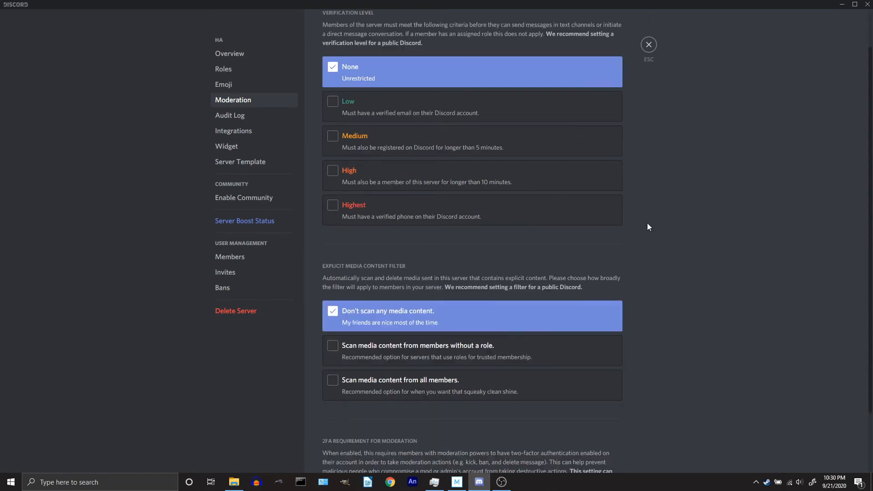
mouse_move(524, 362)
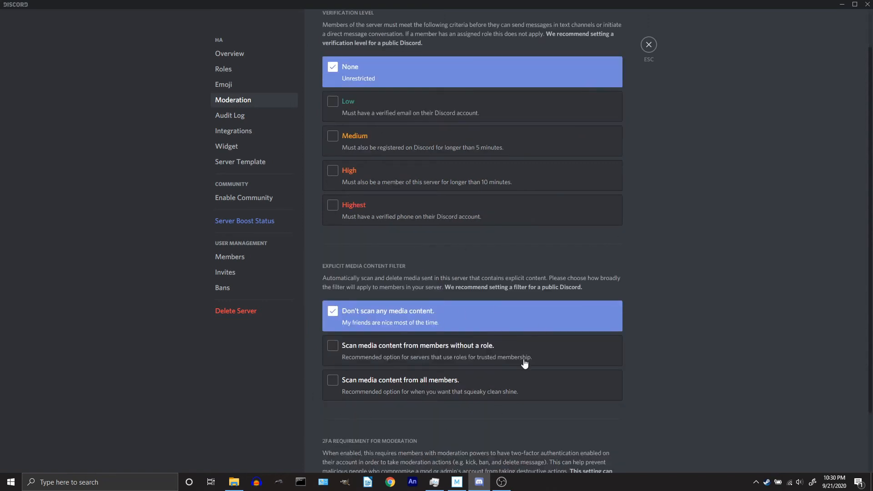
mouse_move(697, 309)
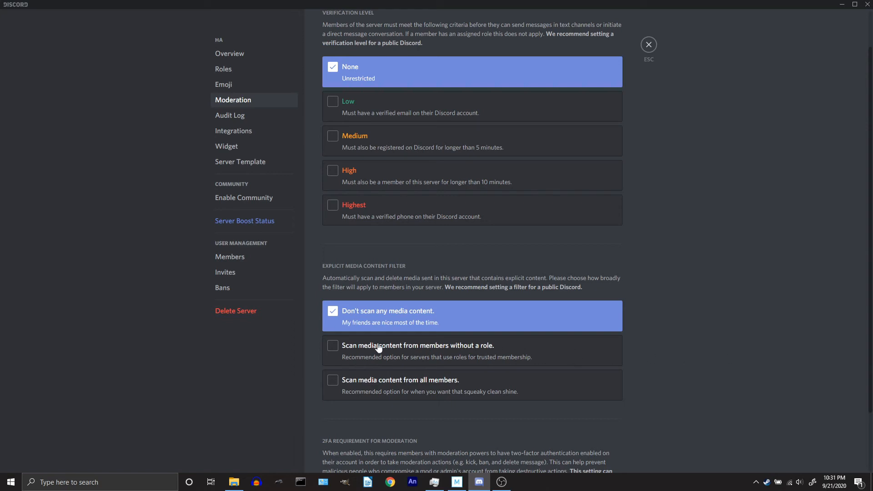
mouse_move(458, 346)
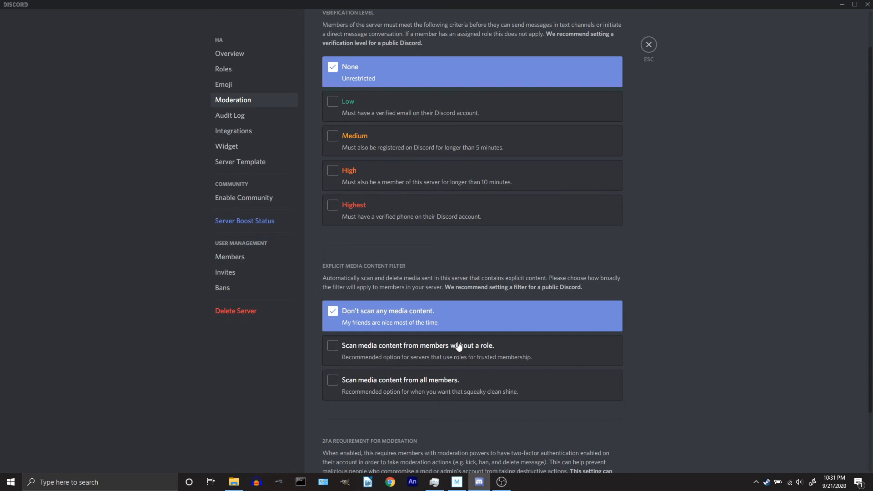
left_click(229, 115)
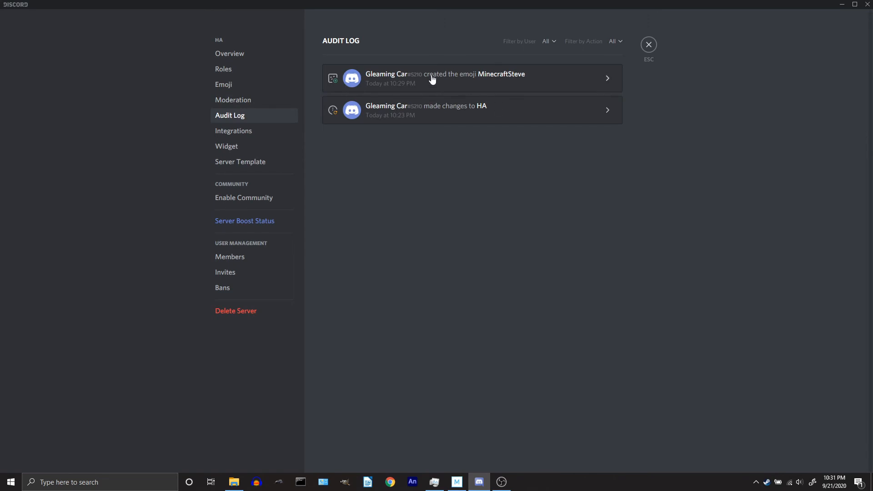
mouse_move(362, 174)
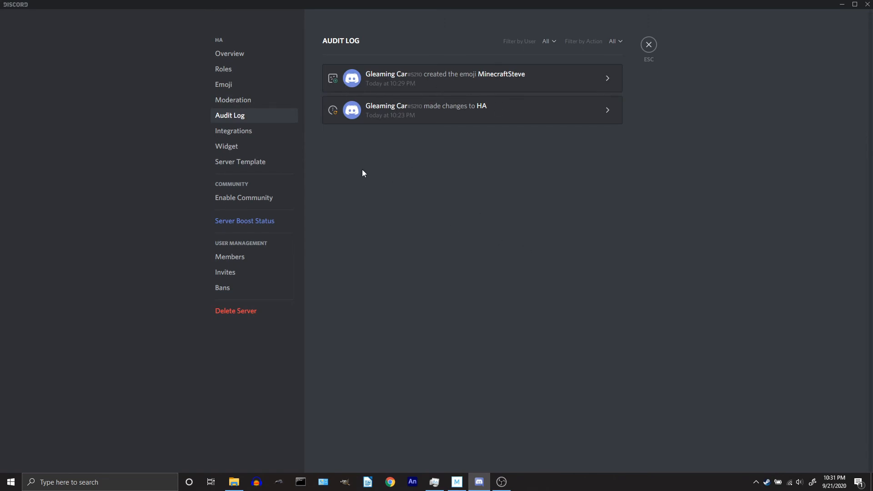
View the Integrations page, then the Server Template page.
left_click(234, 131)
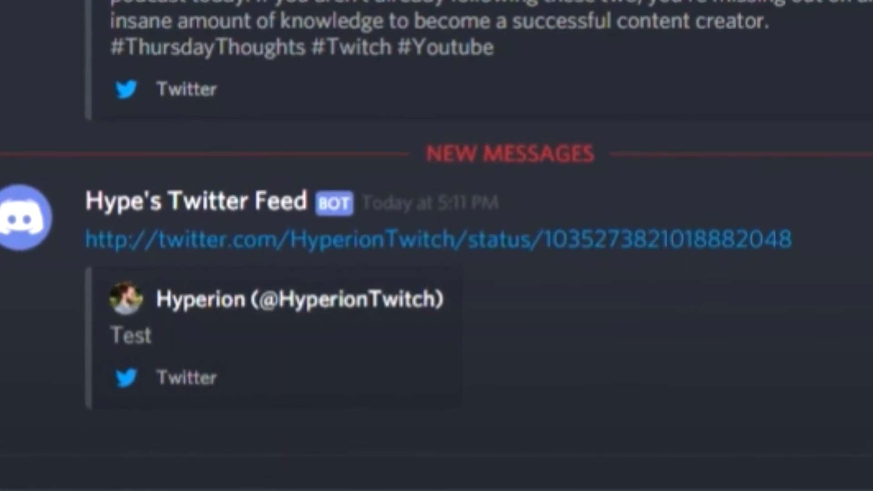
left_click(233, 131)
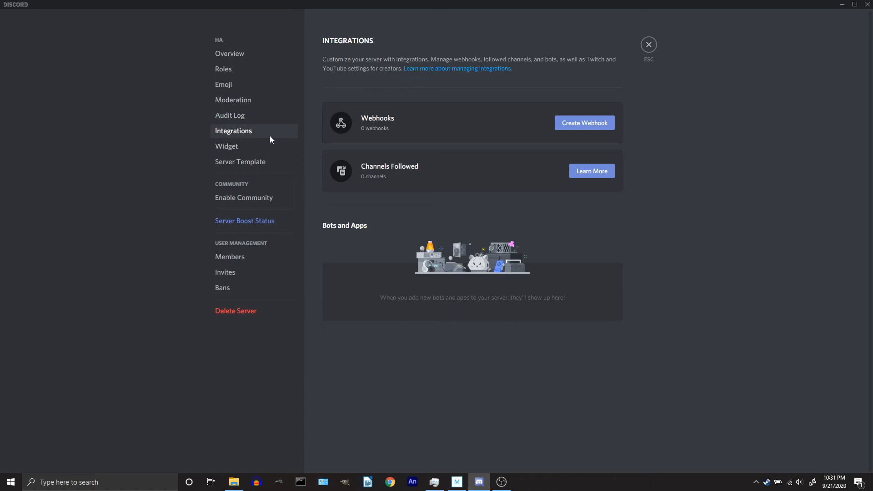
left_click(240, 162)
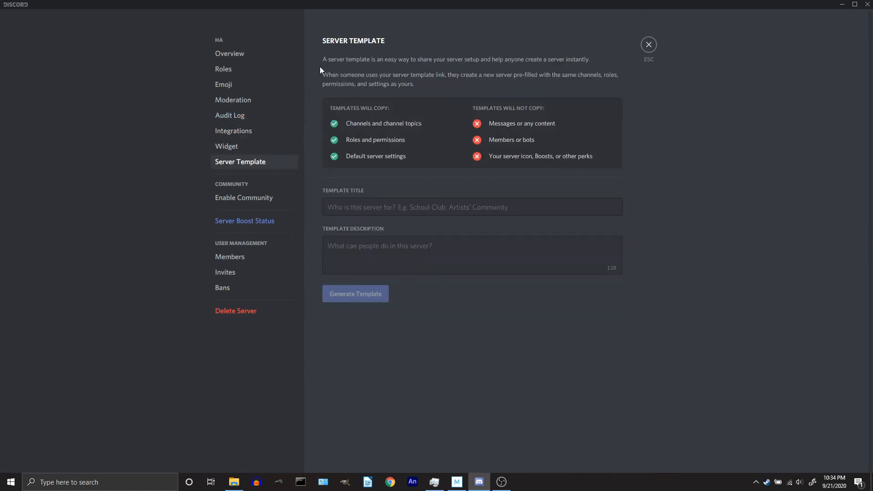
Check the Members, Invites and Bans pages, then close Server Settings.
left_click(229, 257)
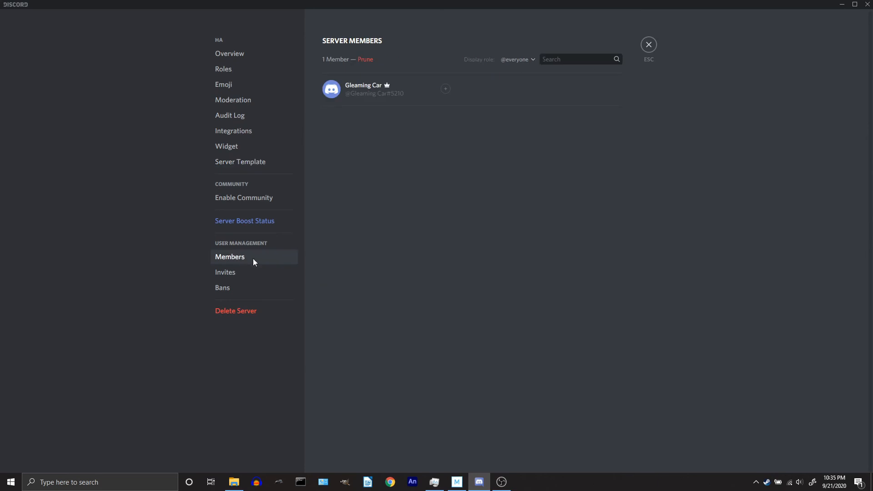
left_click(226, 272)
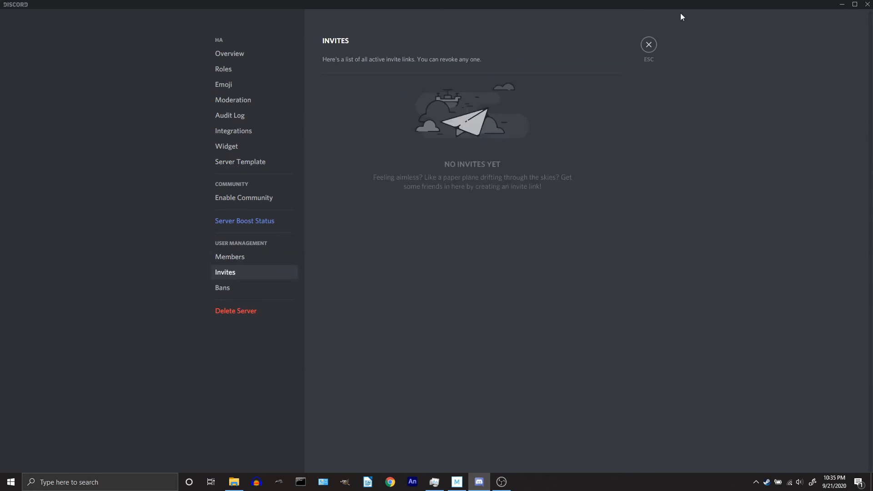
left_click(223, 288)
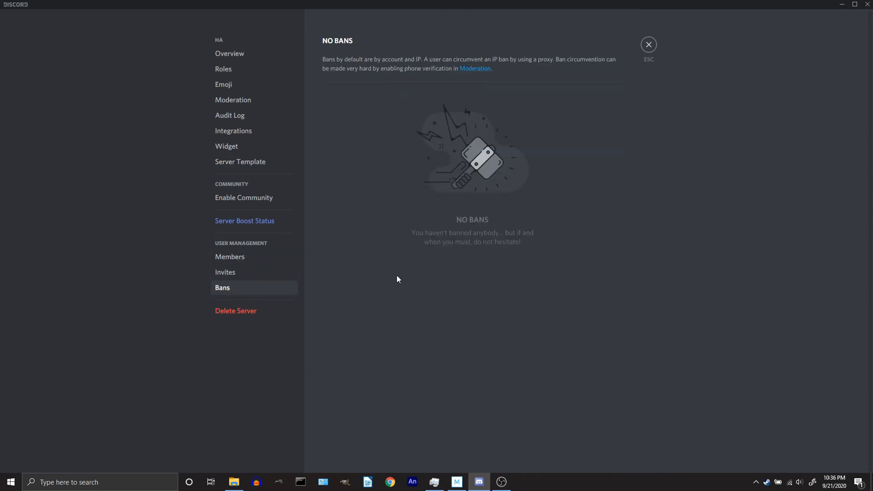
left_click(648, 45)
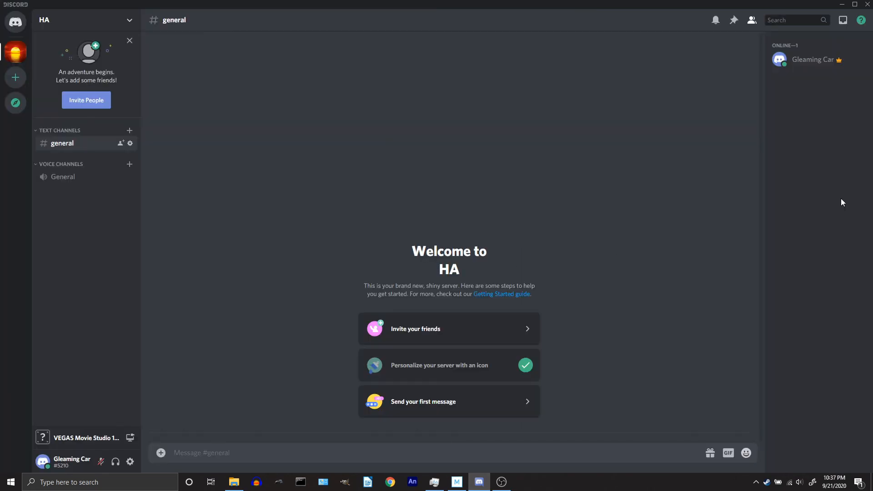